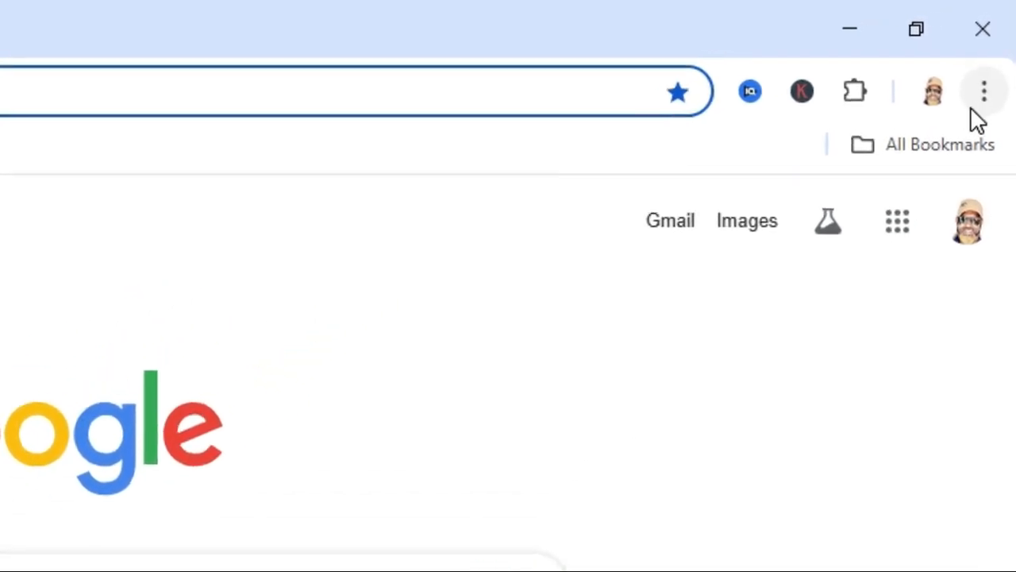
Open a new Chrome Incognito window and load google.com
left_click(984, 91)
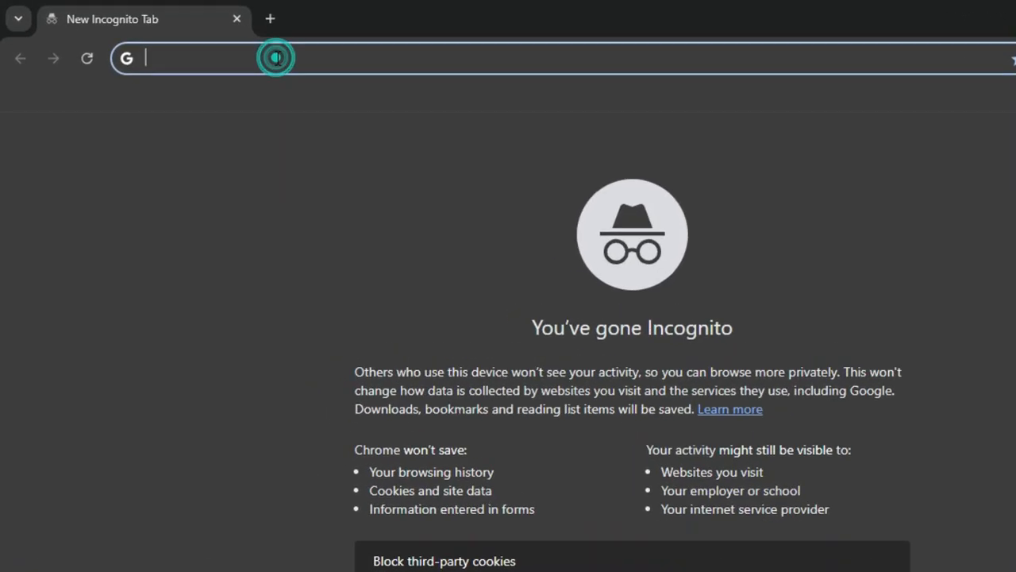
type("google.com")
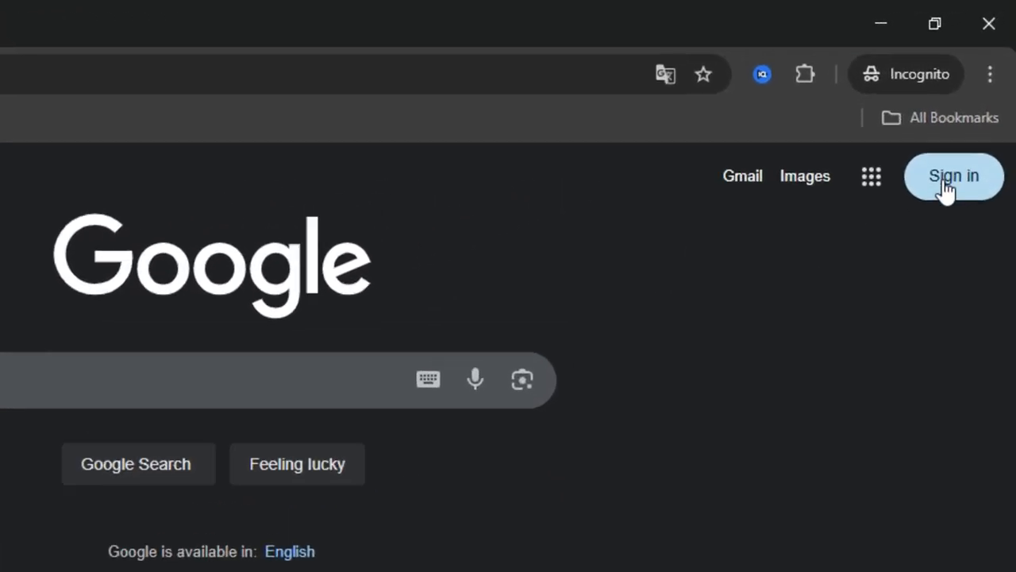
From Sign in, start Create account and choose 'For my personal use'
left_click(952, 175)
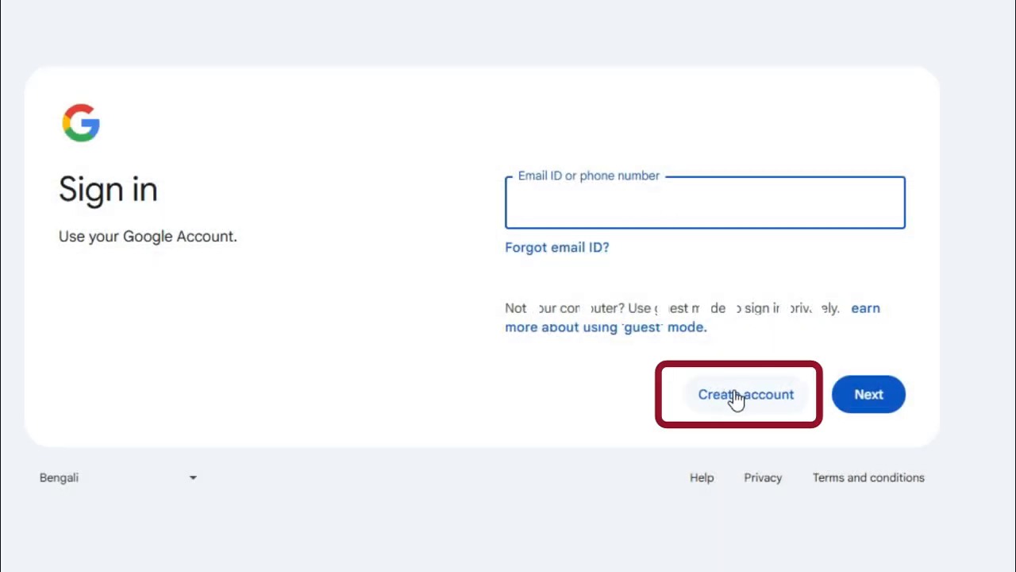
left_click(744, 393)
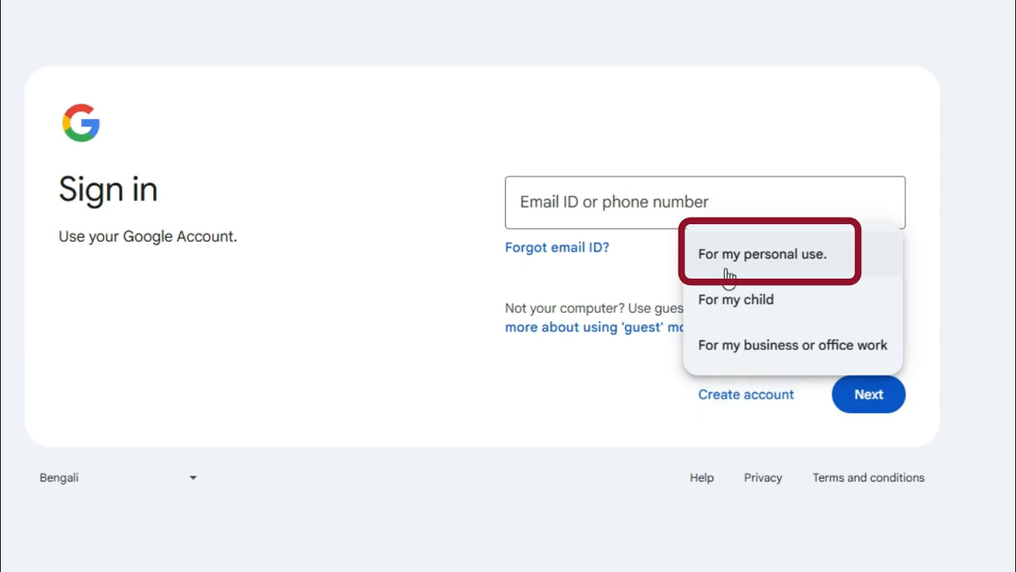
mouse_move(771, 261)
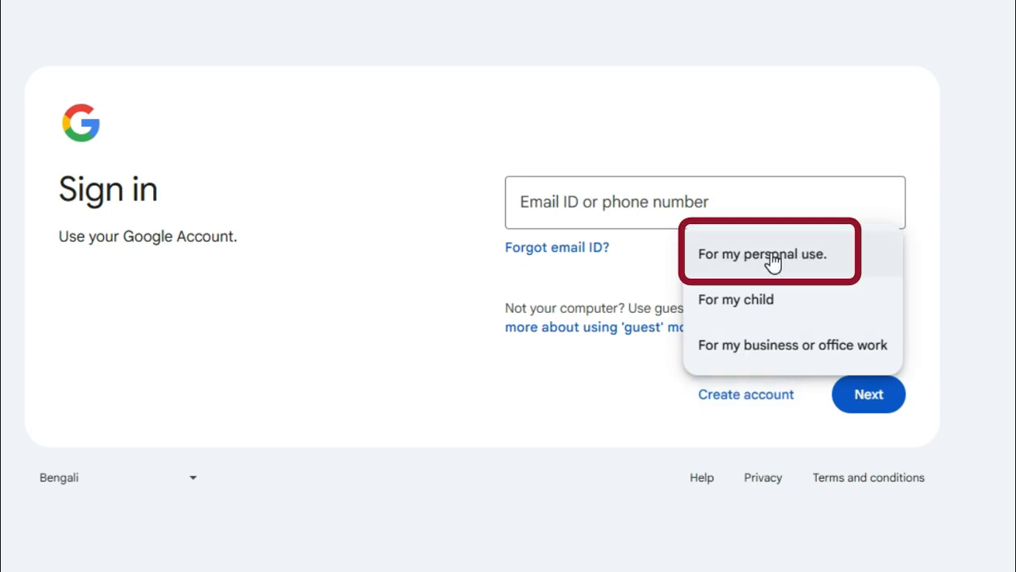
left_click(762, 254)
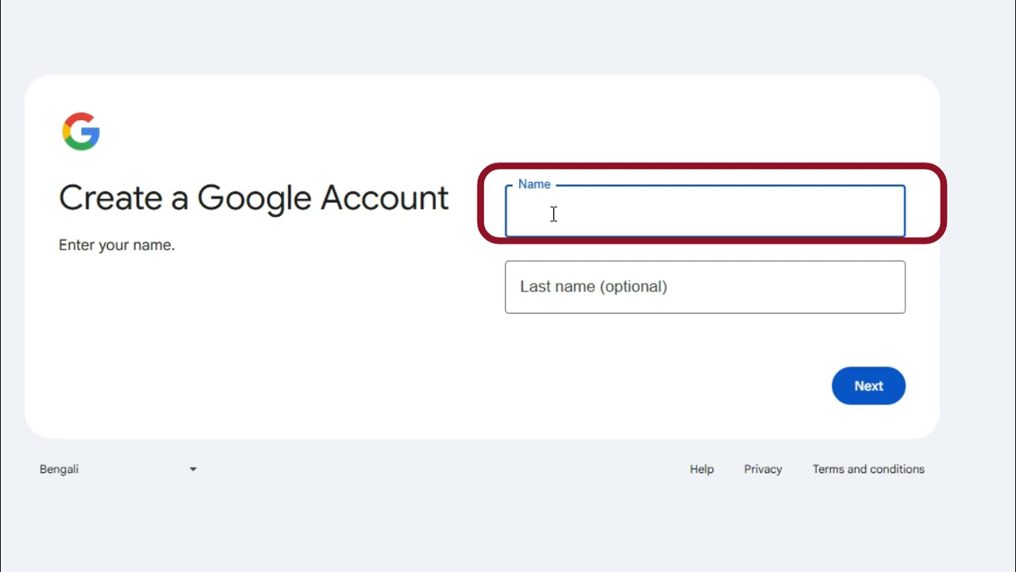
Enter the name John Abrham and continue to the birthday and gender page
left_click(675, 212)
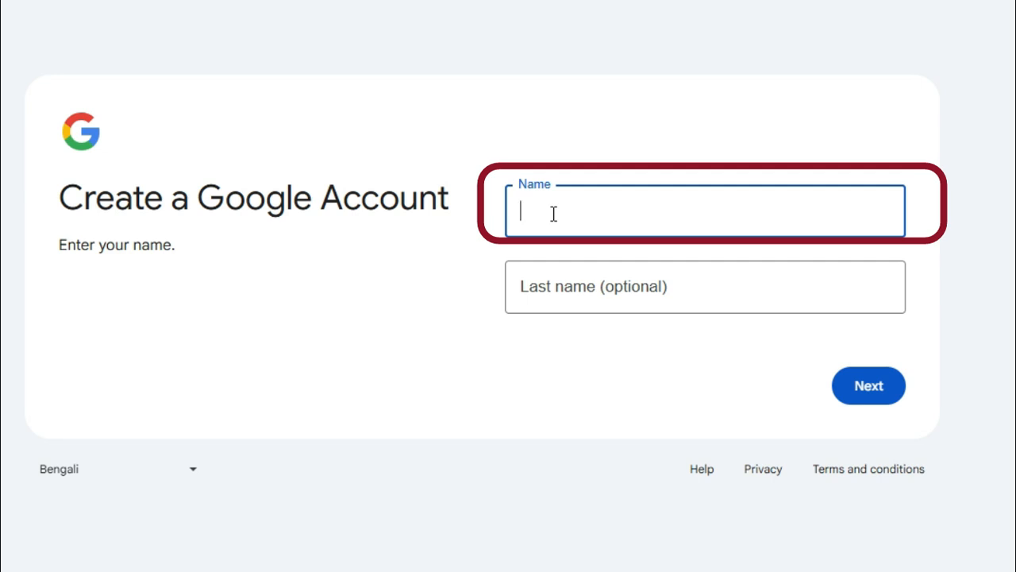
type("John")
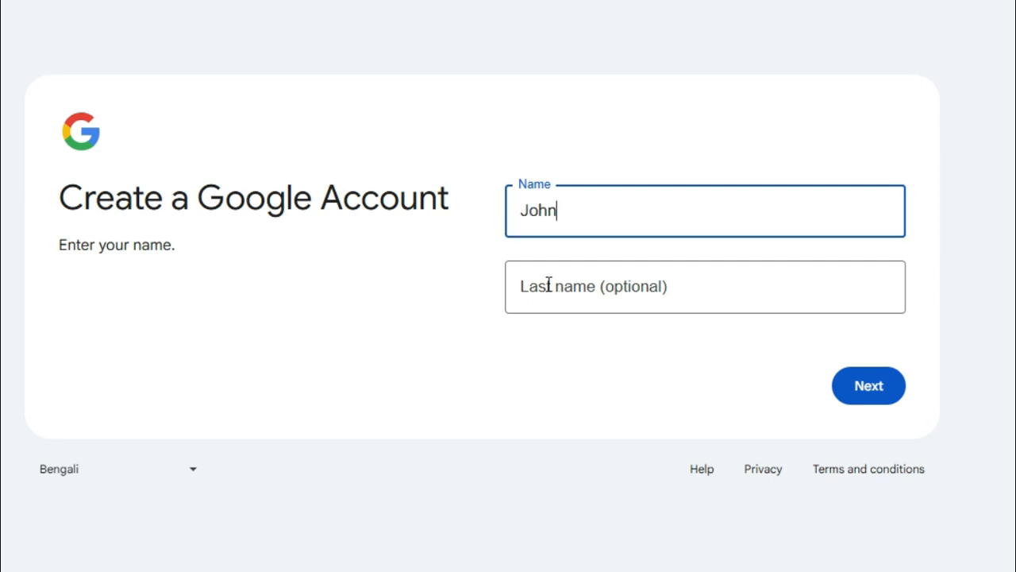
left_click(704, 287)
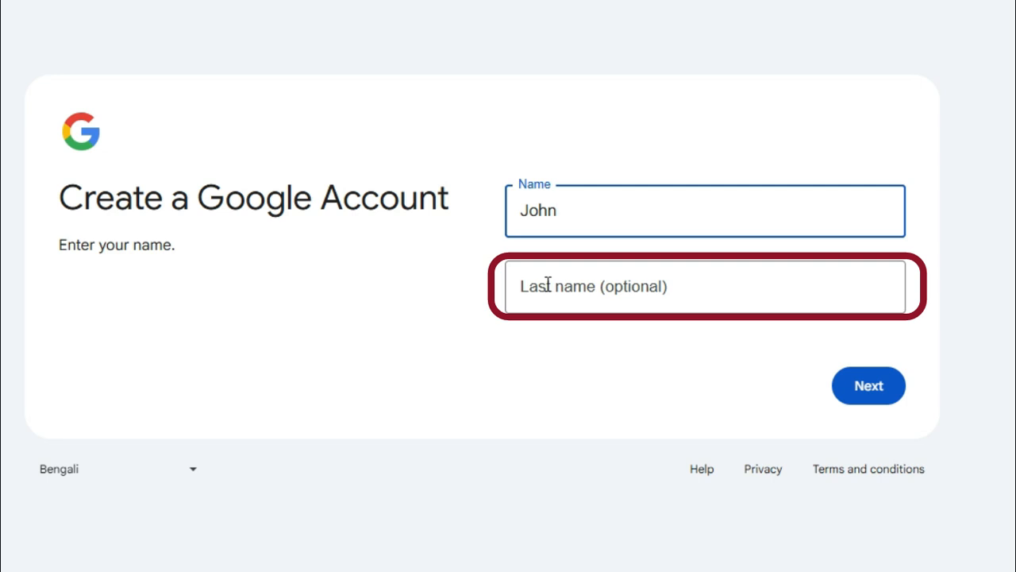
type("Abrham")
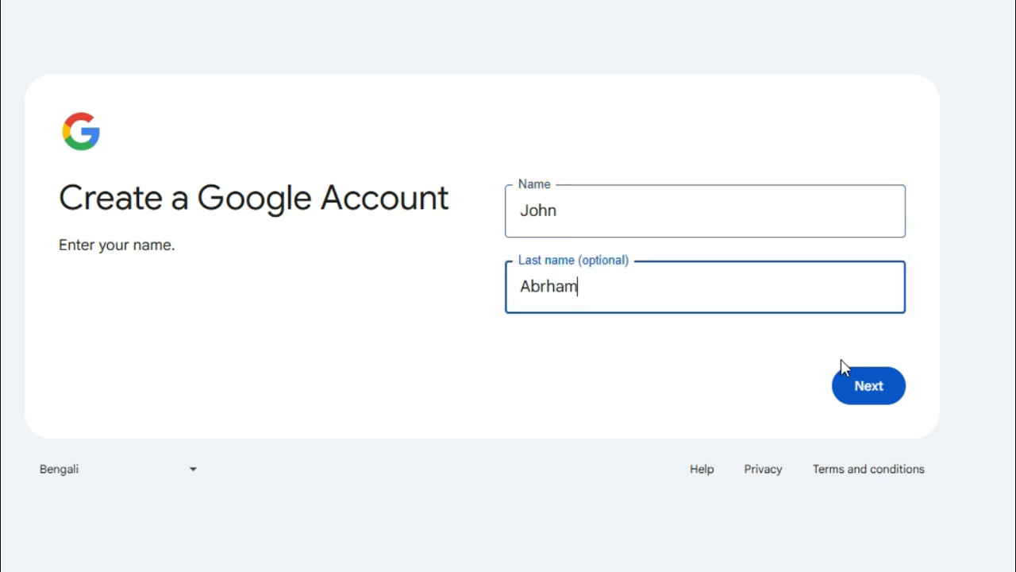
left_click(868, 385)
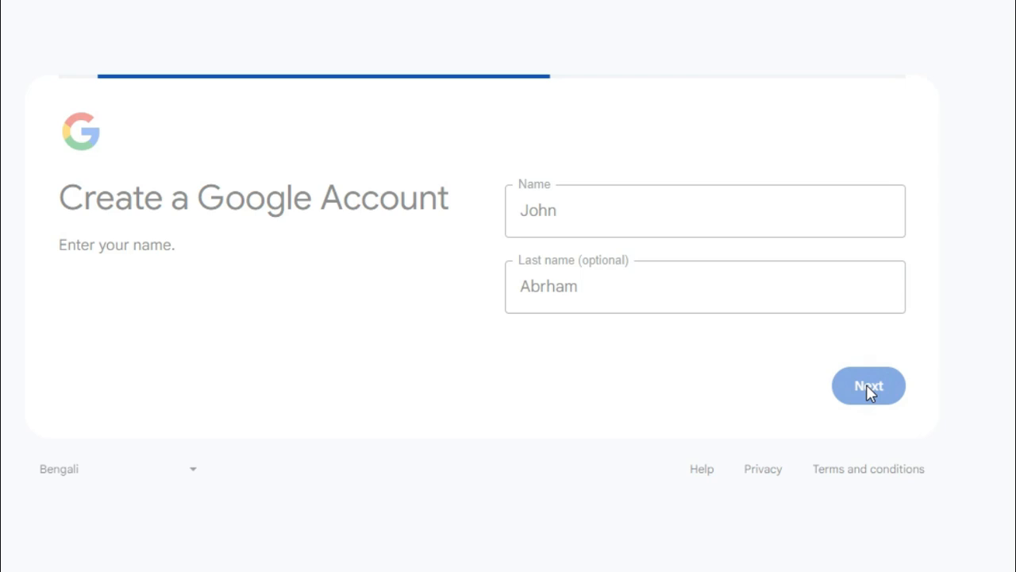
left_click(868, 386)
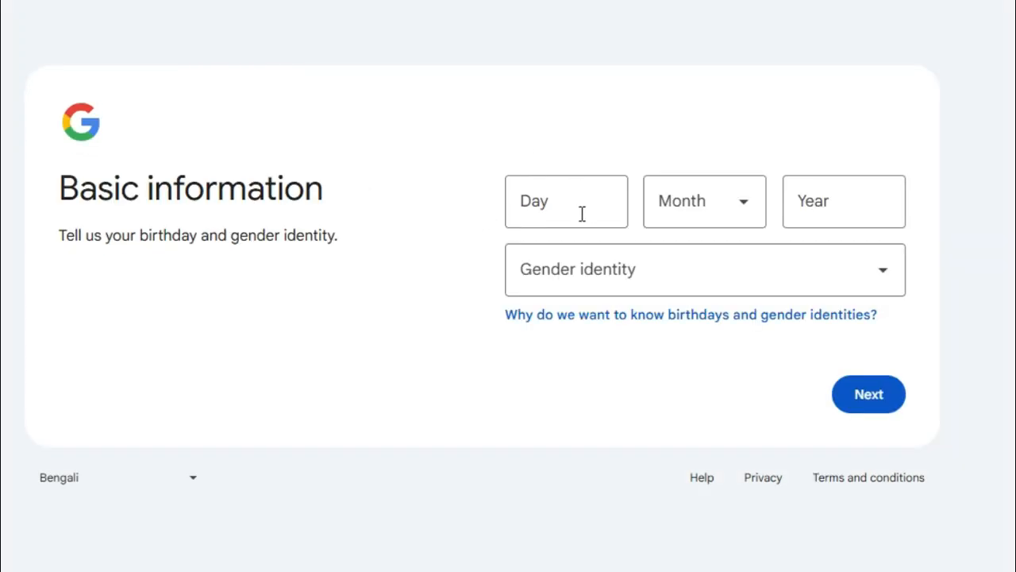
Enter birth day 01, month February, and gender identity, then submit
type("01")
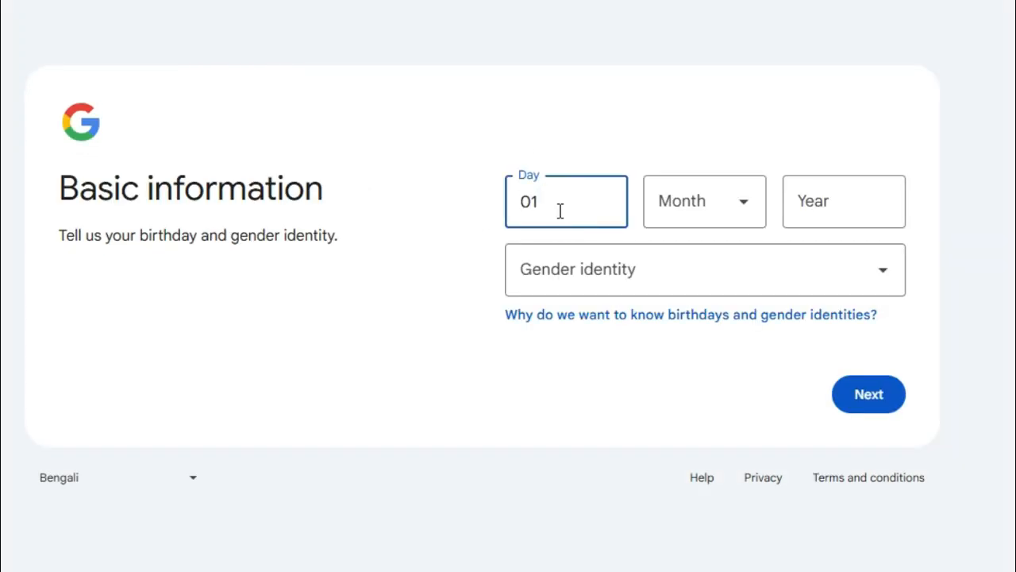
left_click(702, 200)
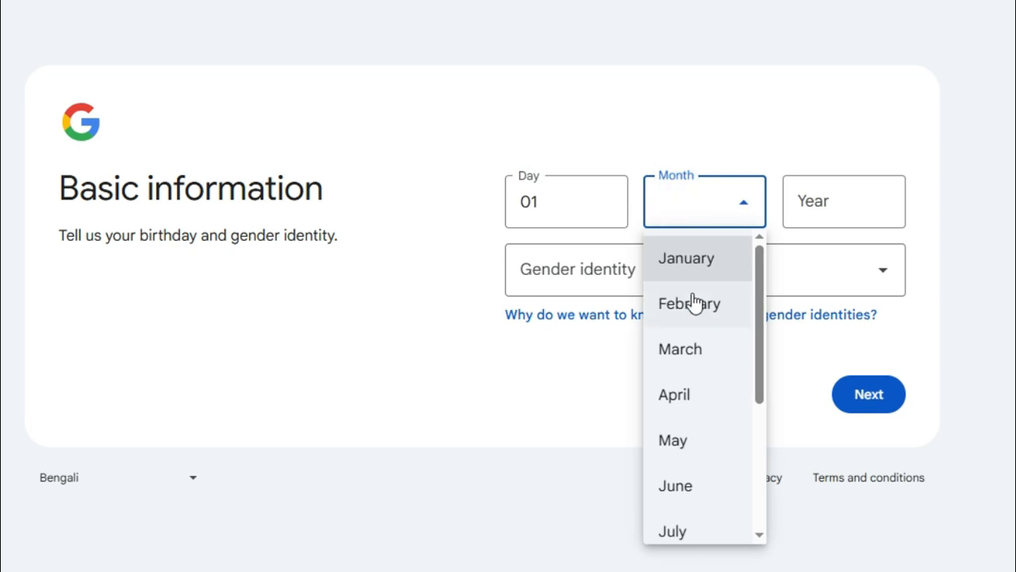
left_click(689, 304)
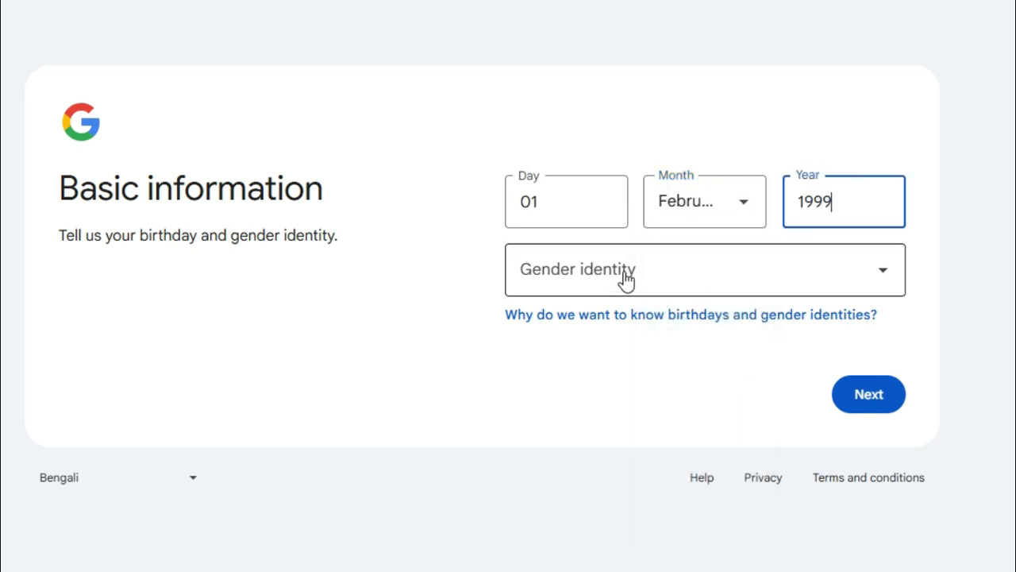
left_click(704, 270)
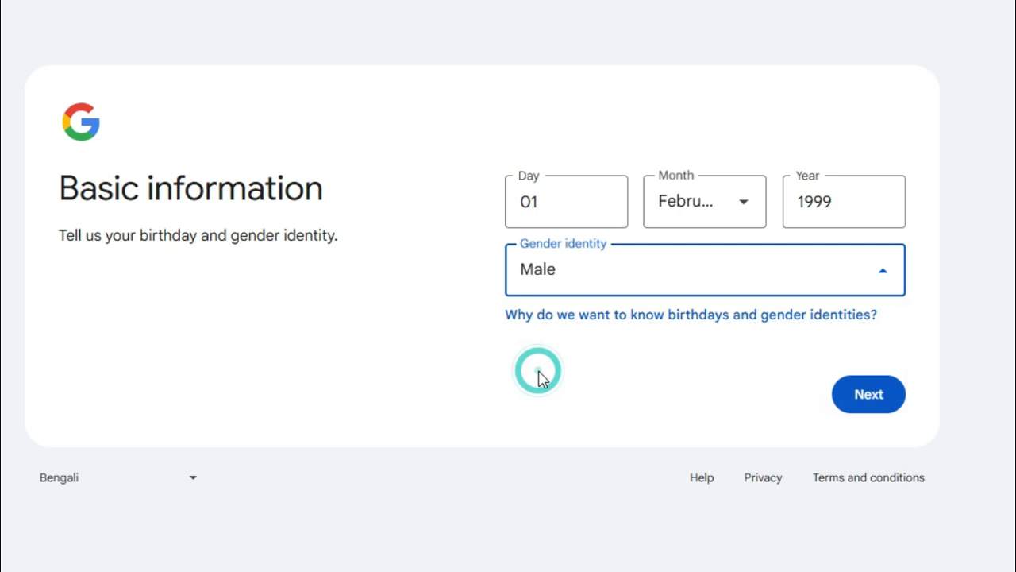
left_click(867, 393)
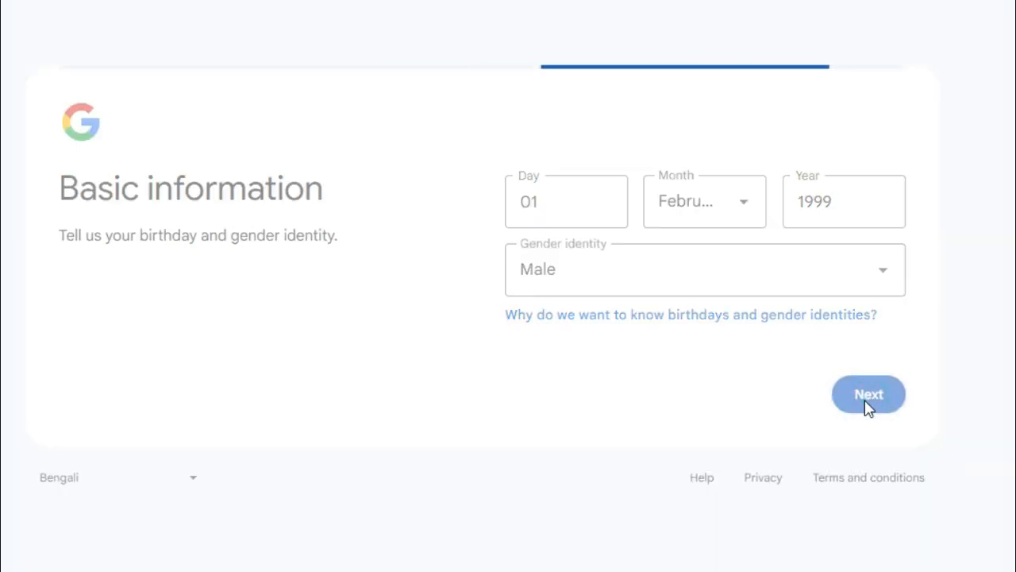
left_click(868, 395)
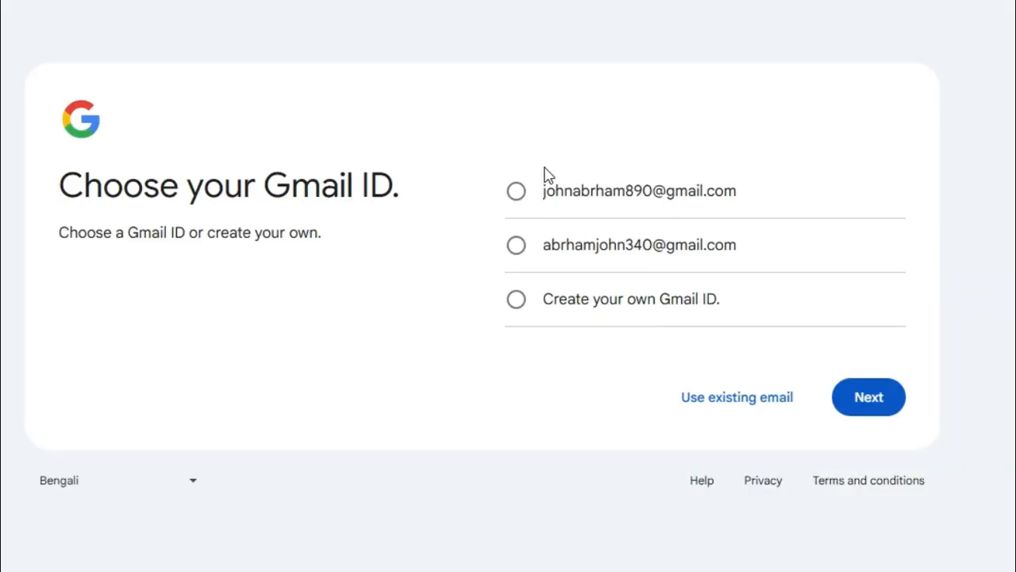
mouse_move(622, 140)
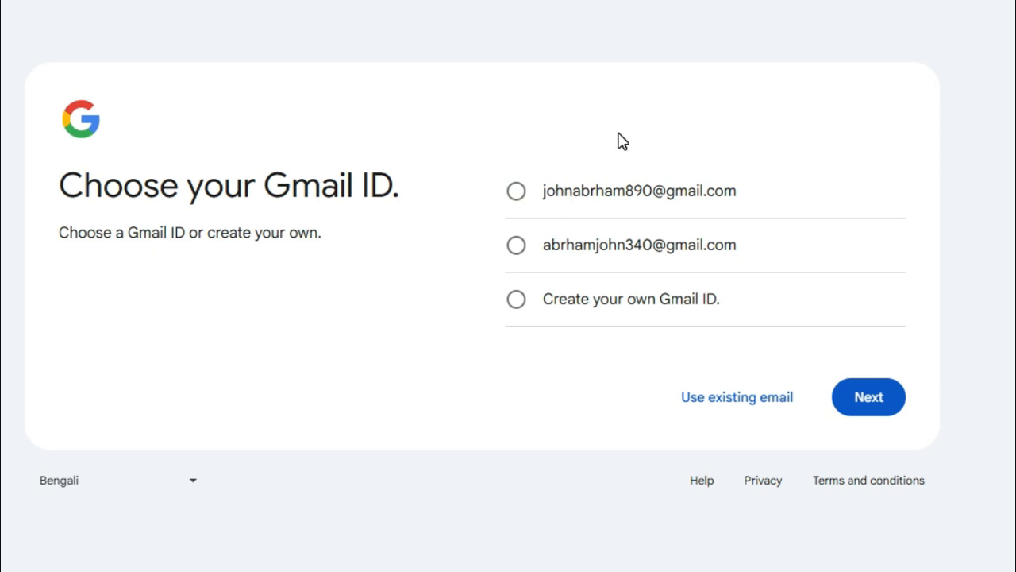
mouse_move(508, 328)
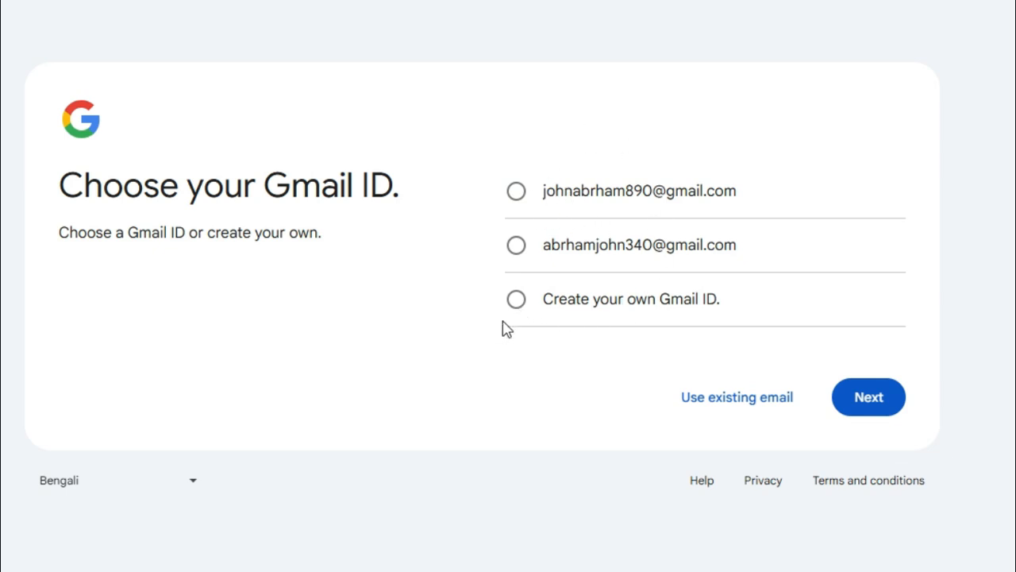
left_click(516, 298)
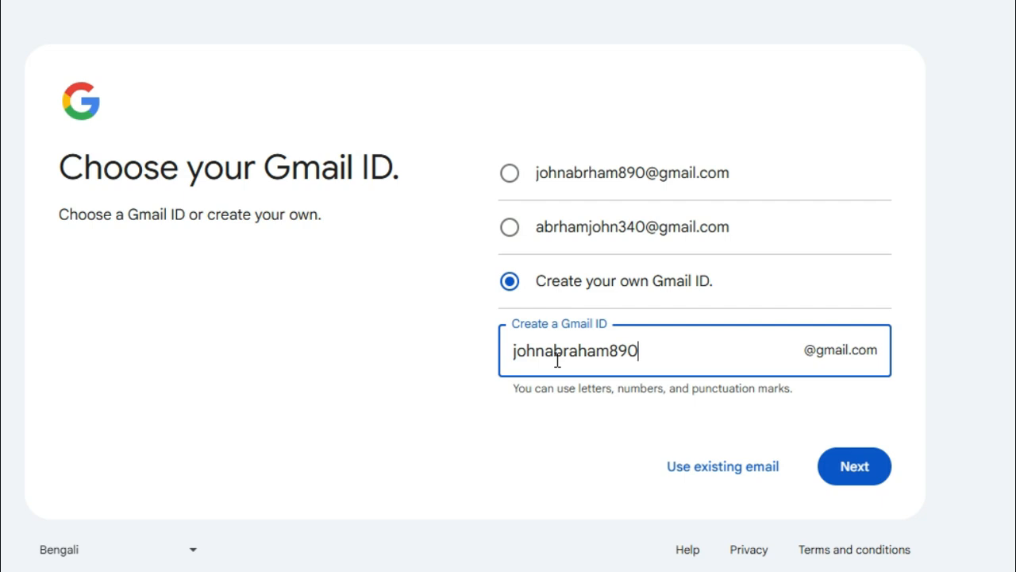
mouse_move(789, 348)
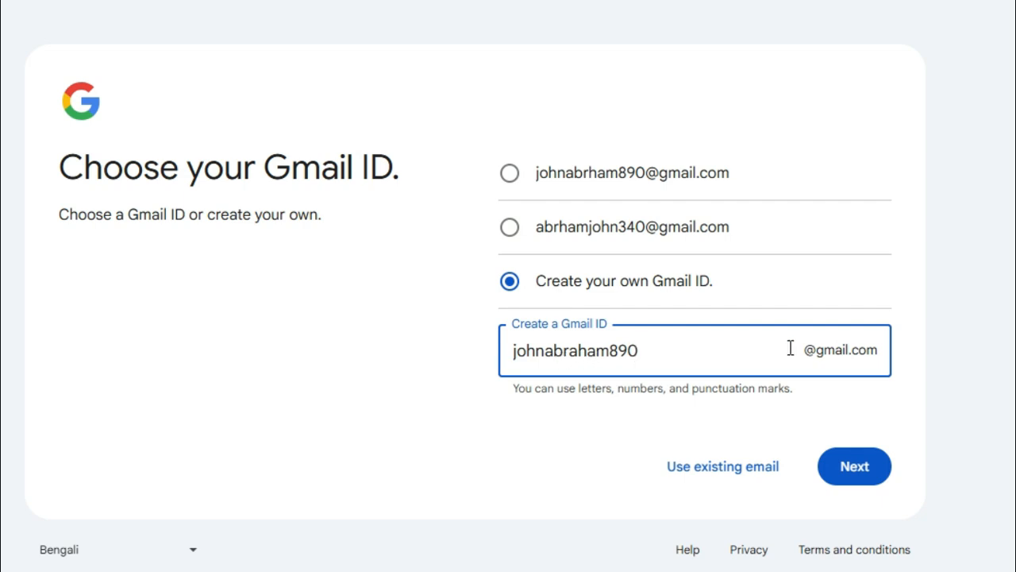
mouse_move(850, 447)
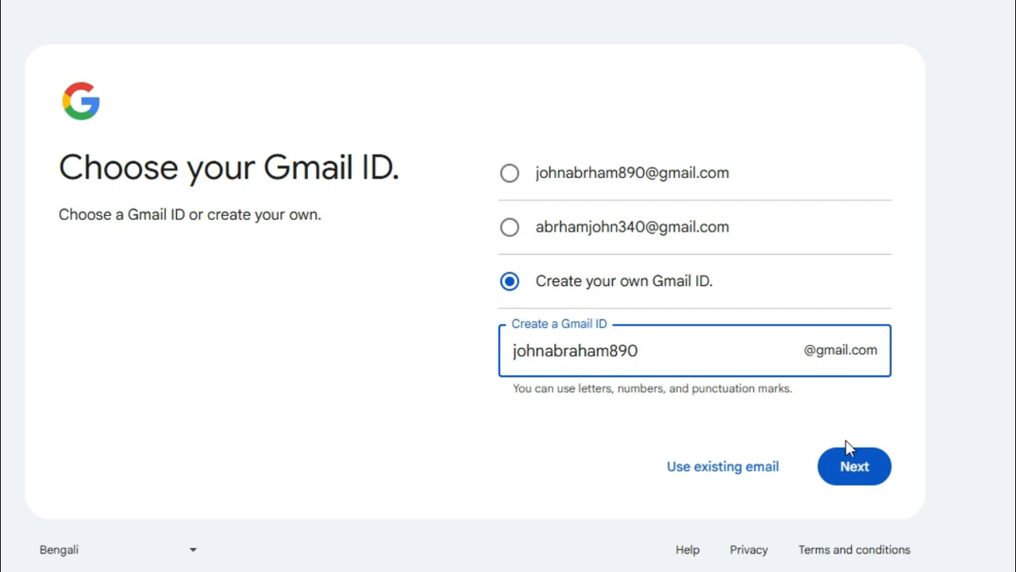
left_click(855, 466)
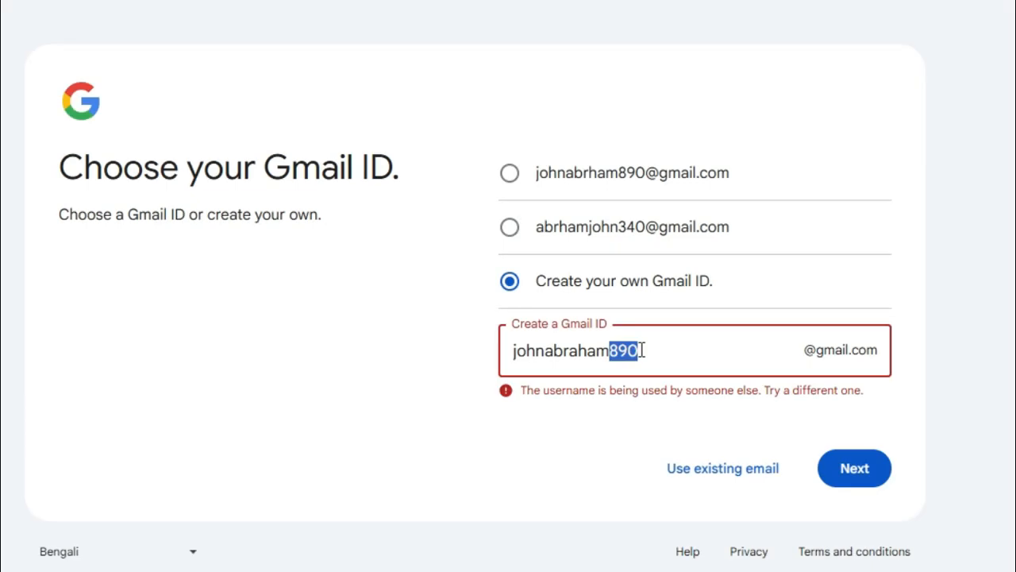
type("017128295")
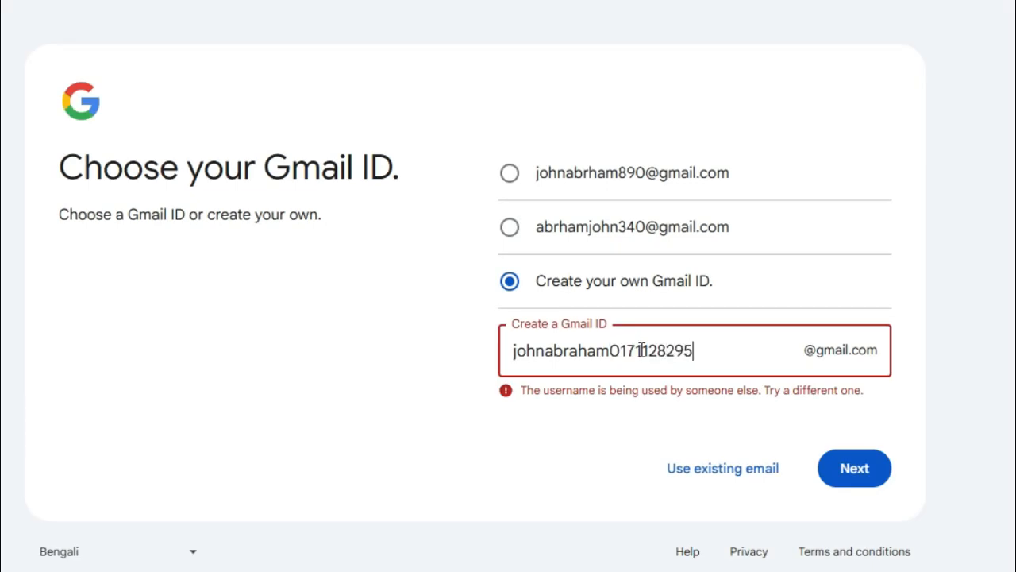
left_click(854, 467)
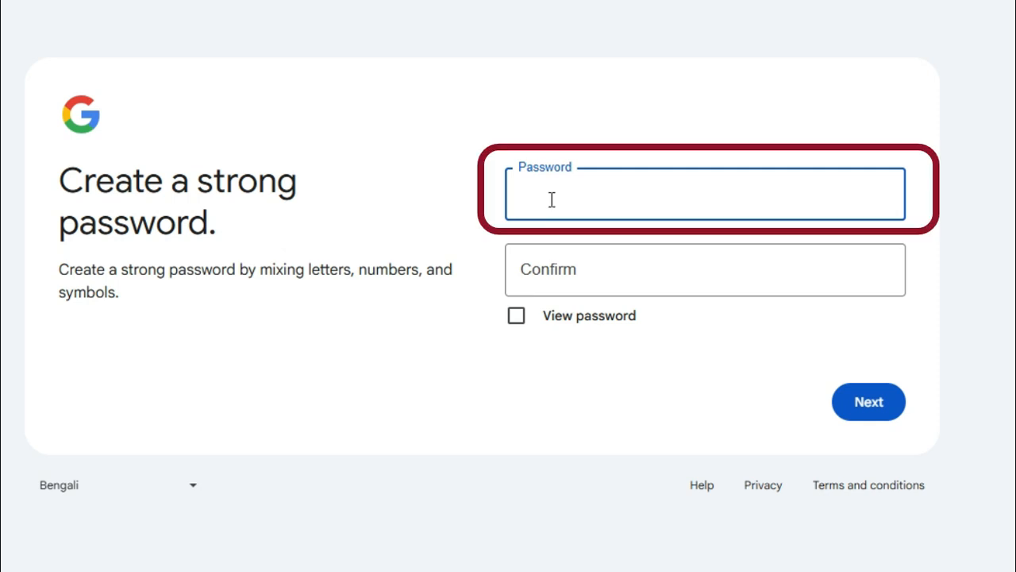
Set and confirm the account password
left_click(704, 268)
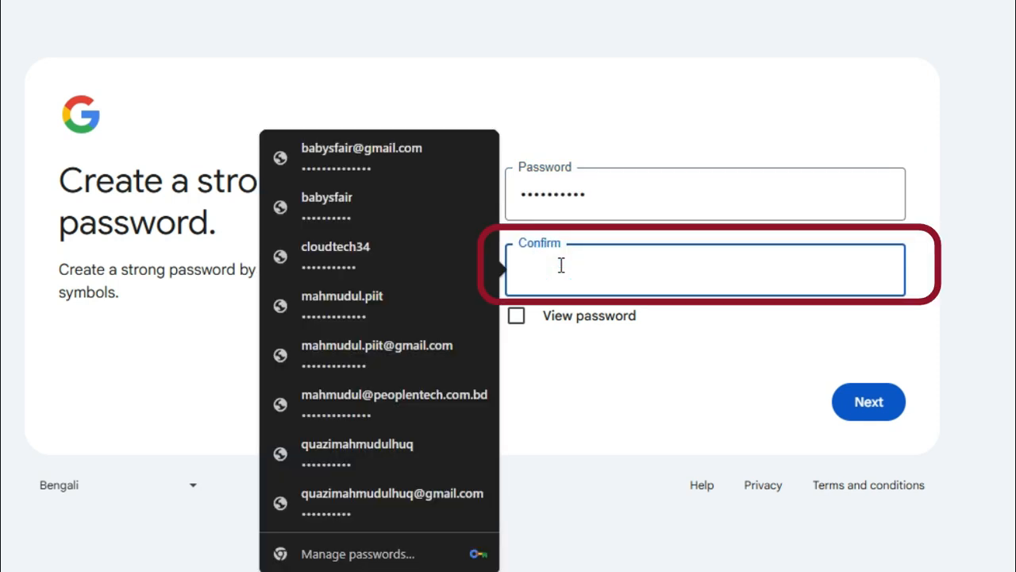
left_click(868, 401)
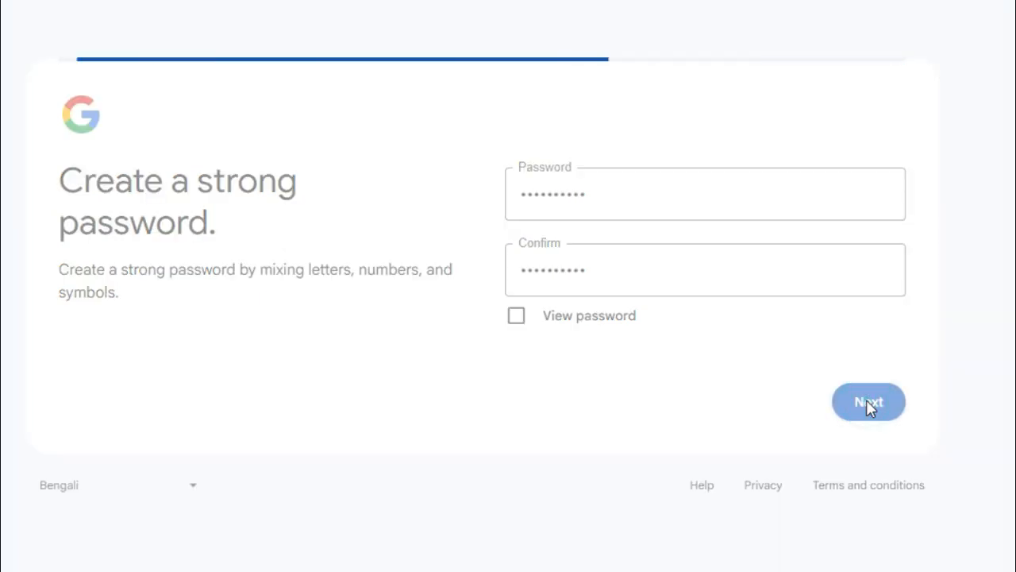
left_click(868, 401)
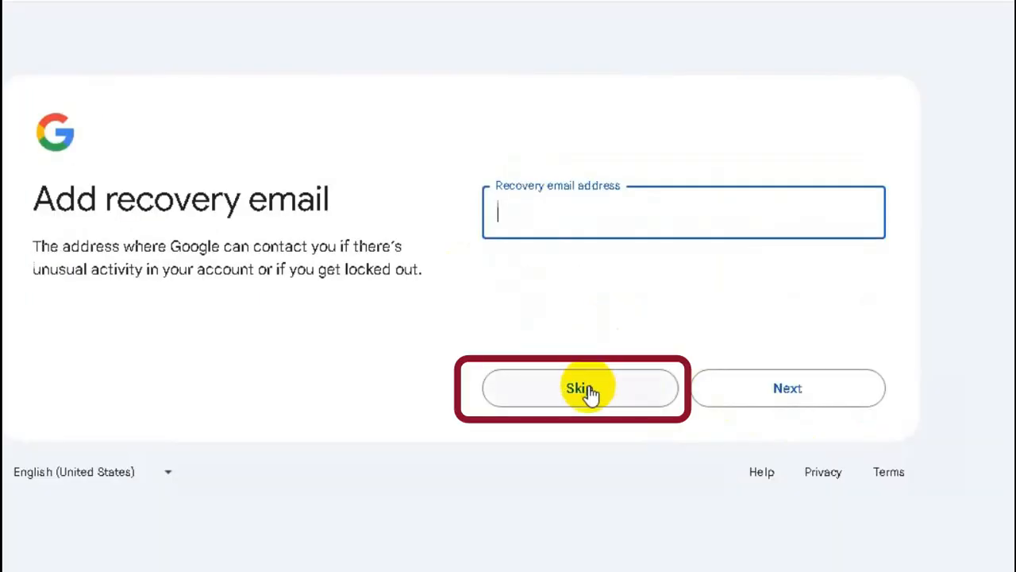
Skip the recovery email, confirm the review page, and agree to the privacy terms
left_click(580, 388)
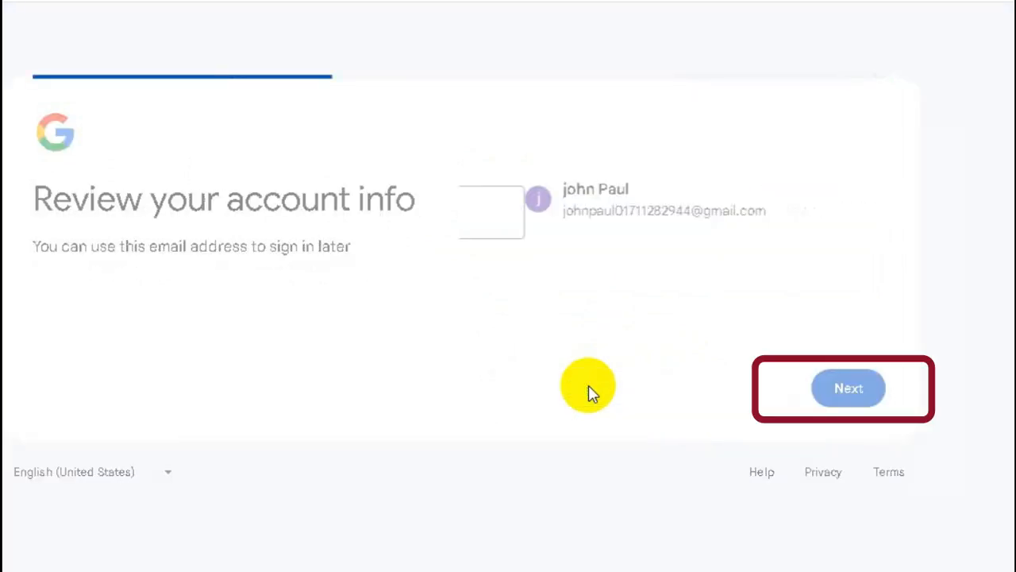
left_click(847, 388)
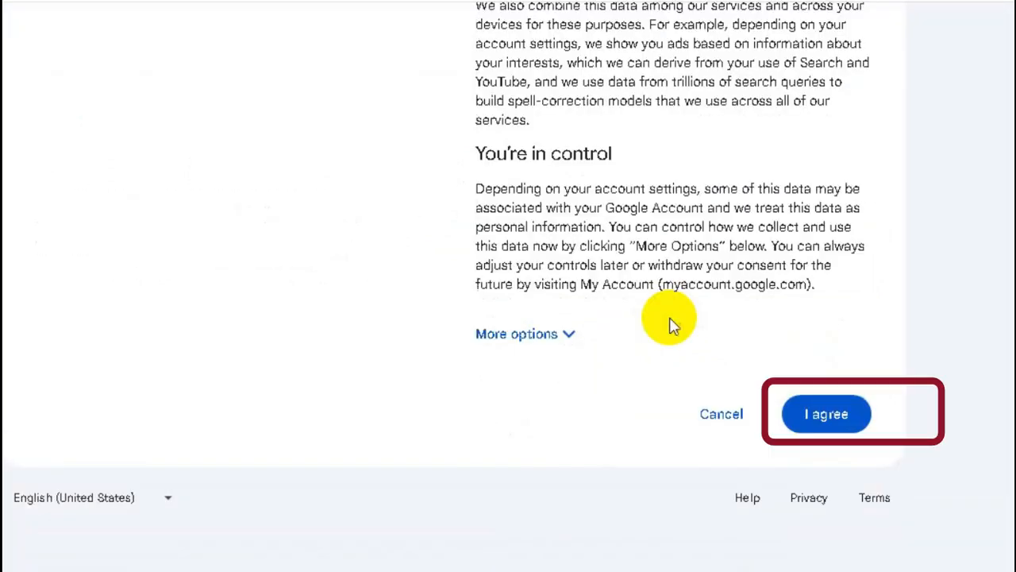
left_click(826, 414)
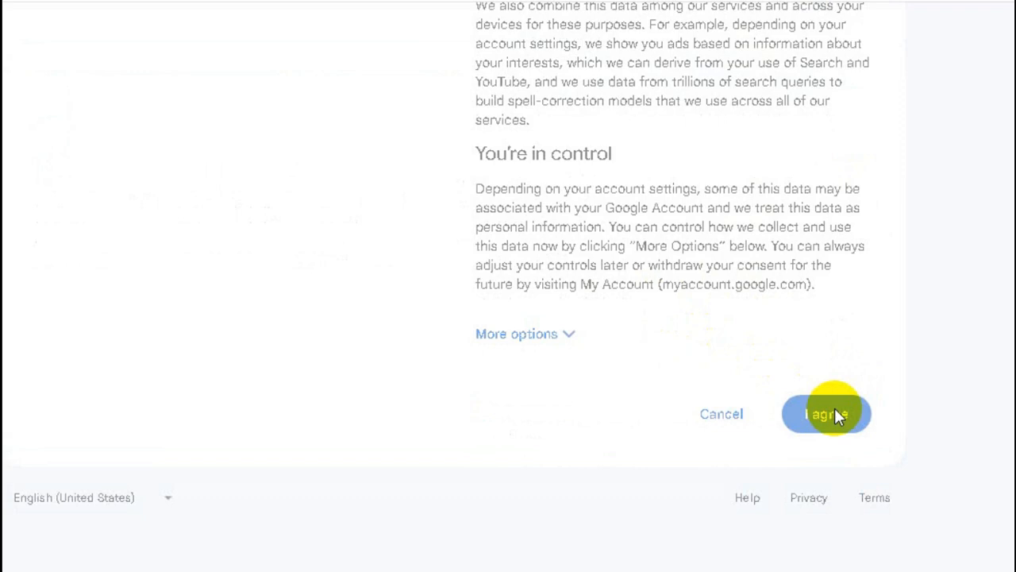
left_click(825, 413)
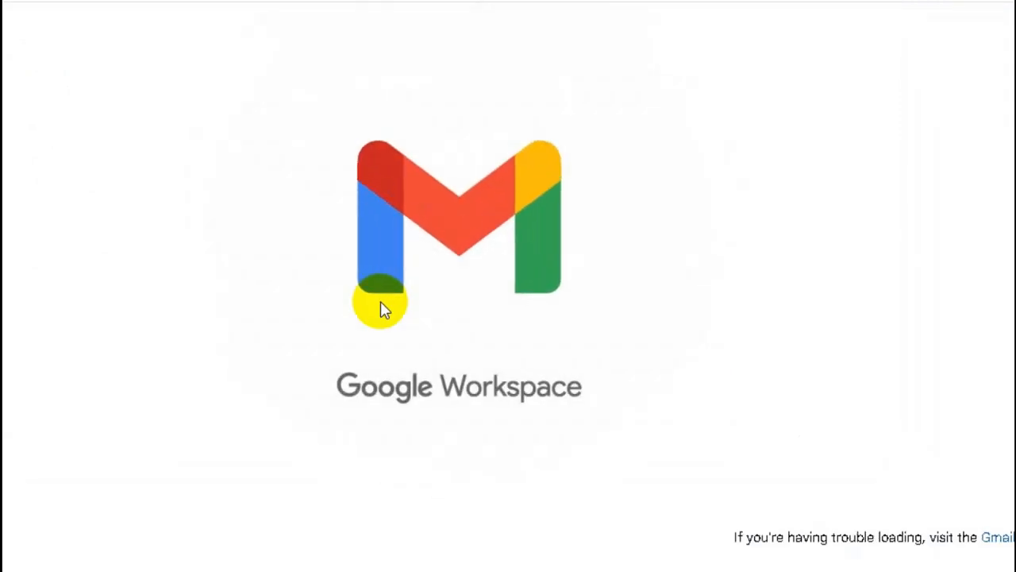